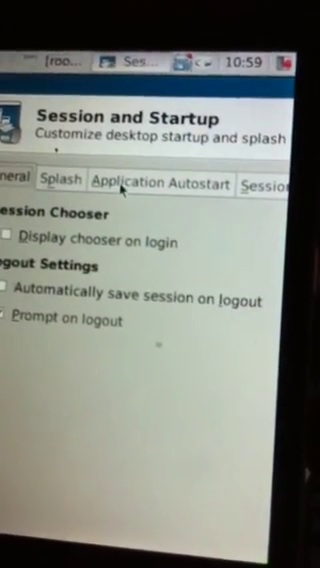
Show the Settings submenu in the applications menu, listing Calibrate Touchscreen and Session and Startup
left_click(160, 184)
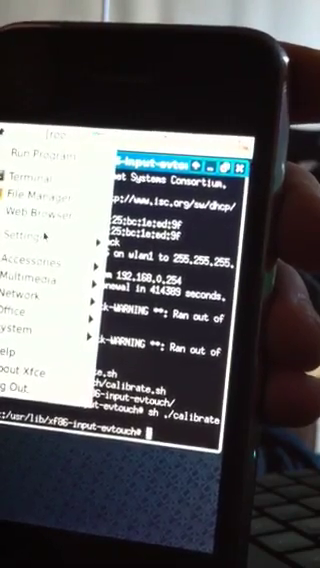
left_click(30, 236)
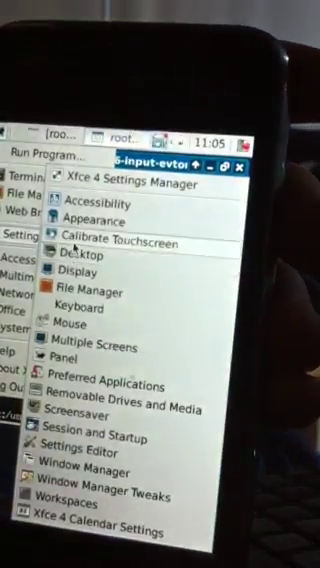